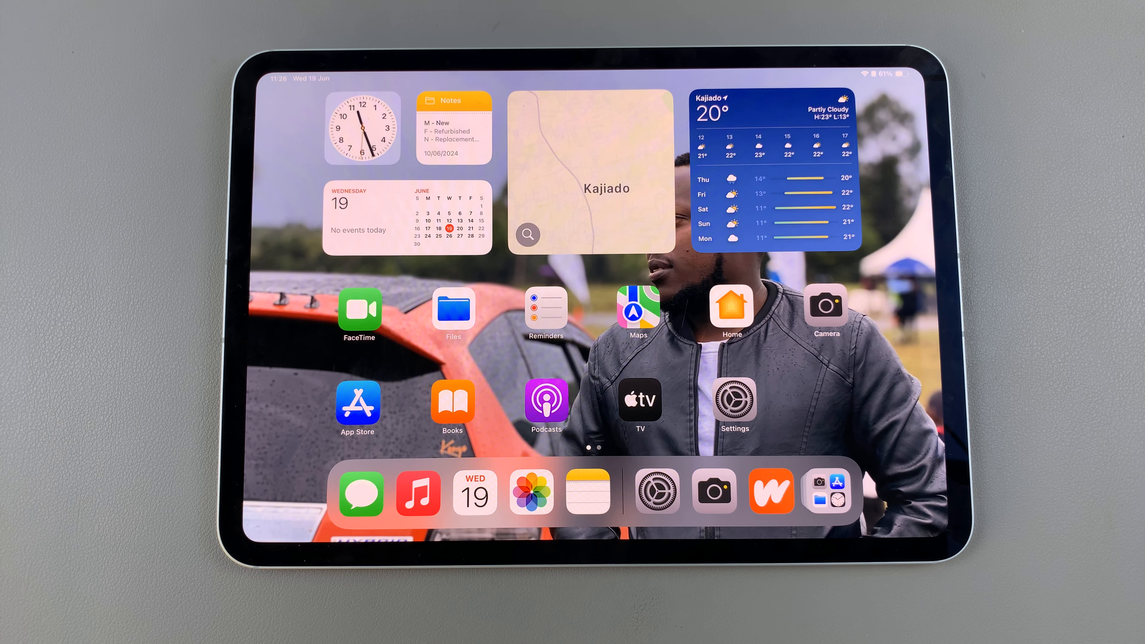
Open Settings to the Face ID & Passcode page showing current Face ID uses
click(732, 400)
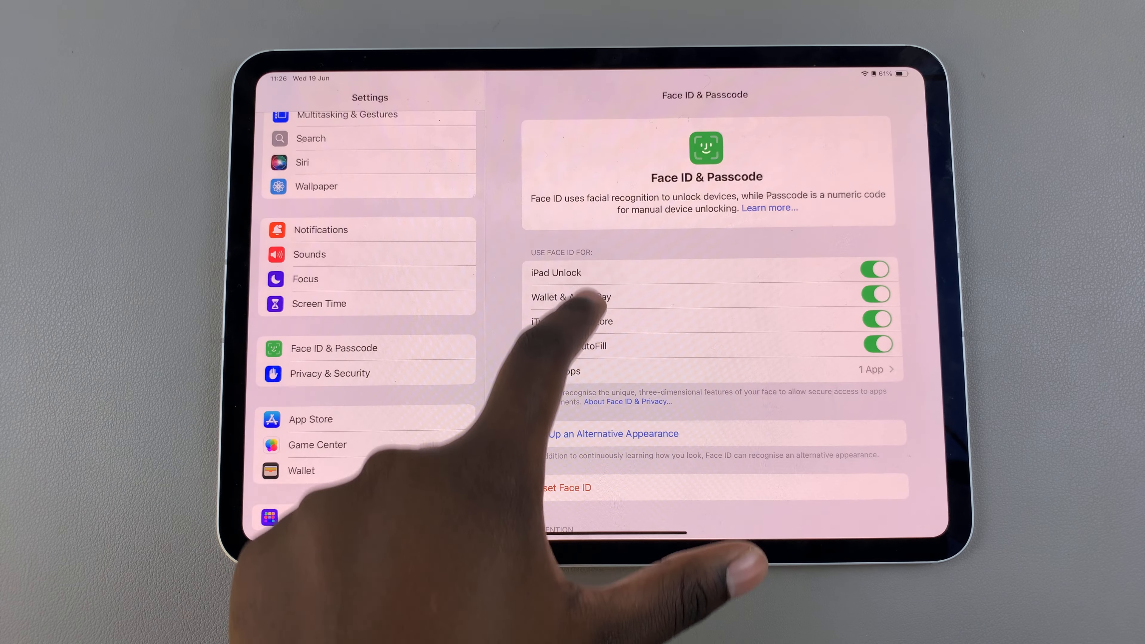
Reset Face ID and start setting it up again, reaching the How to Set Up Face ID sheet
scroll(down, 3)
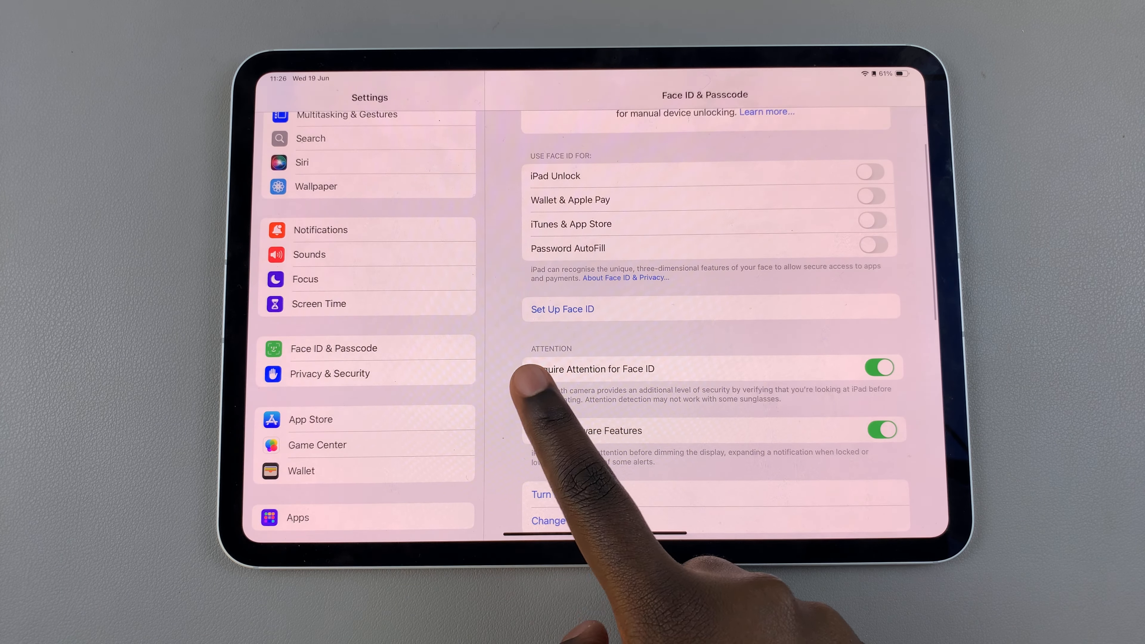
click(563, 309)
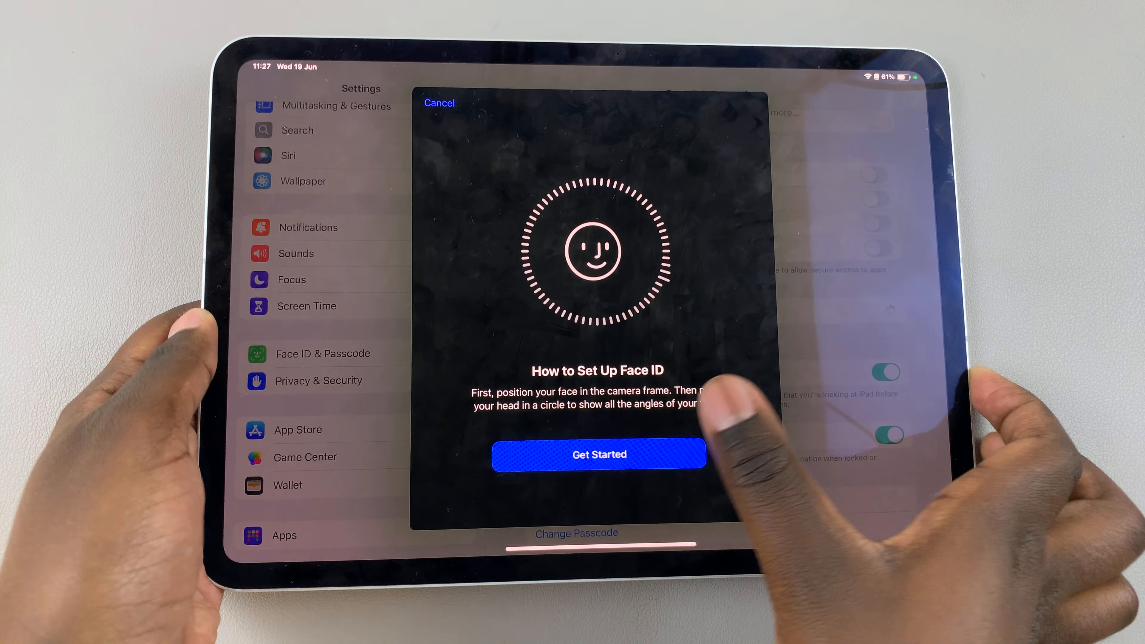
Run the face scan via Get Started and finish setup so all Face ID toggles are enabled again
click(598, 454)
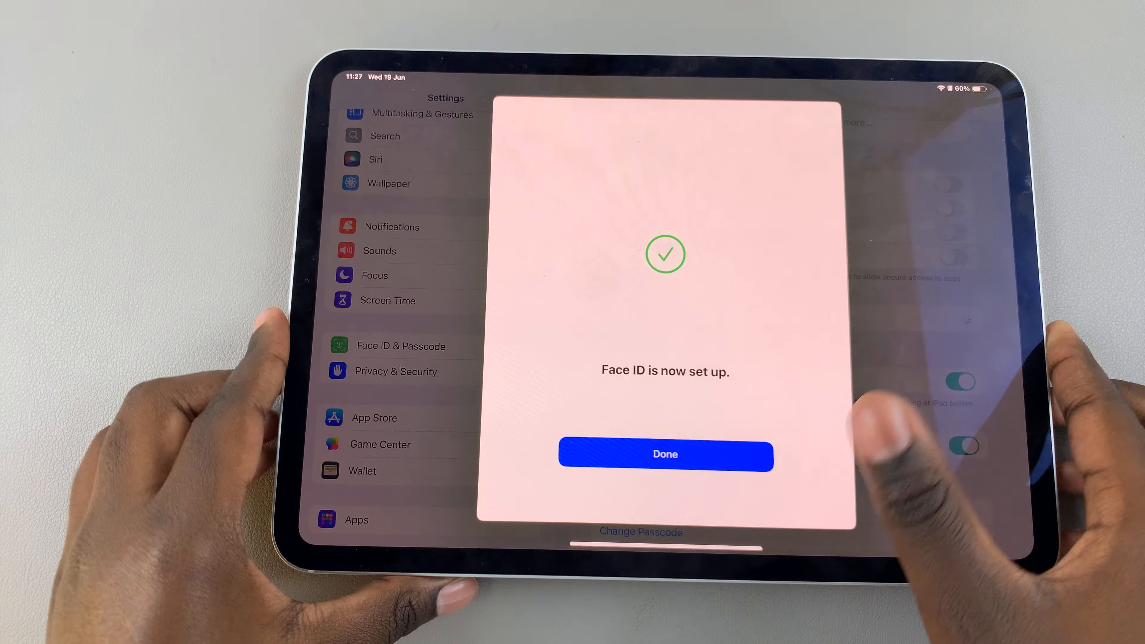
click(665, 454)
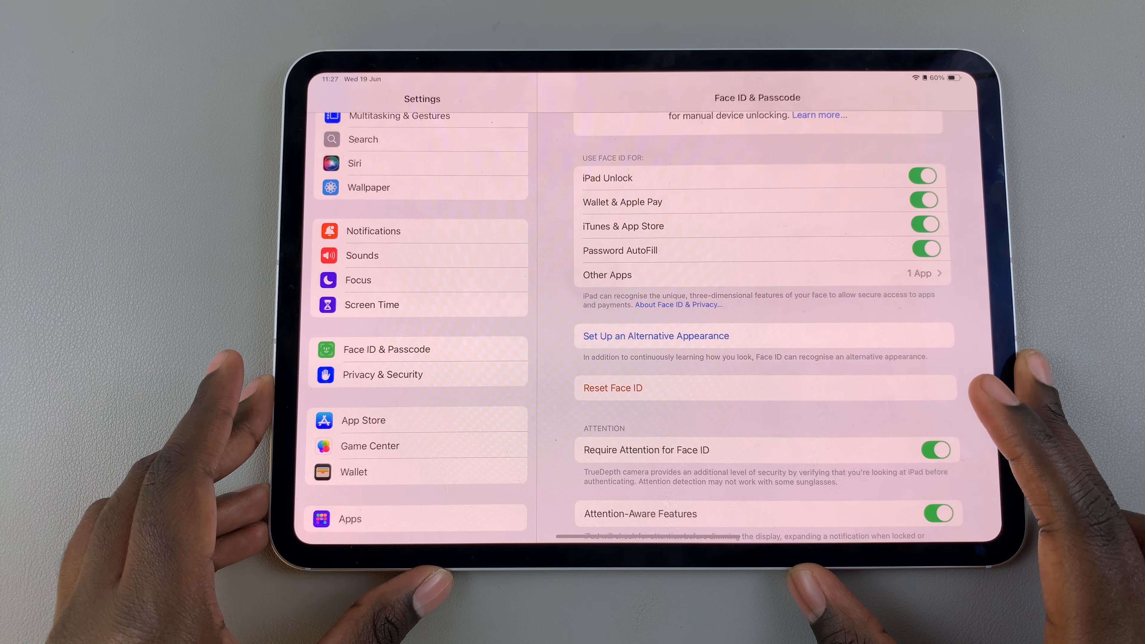